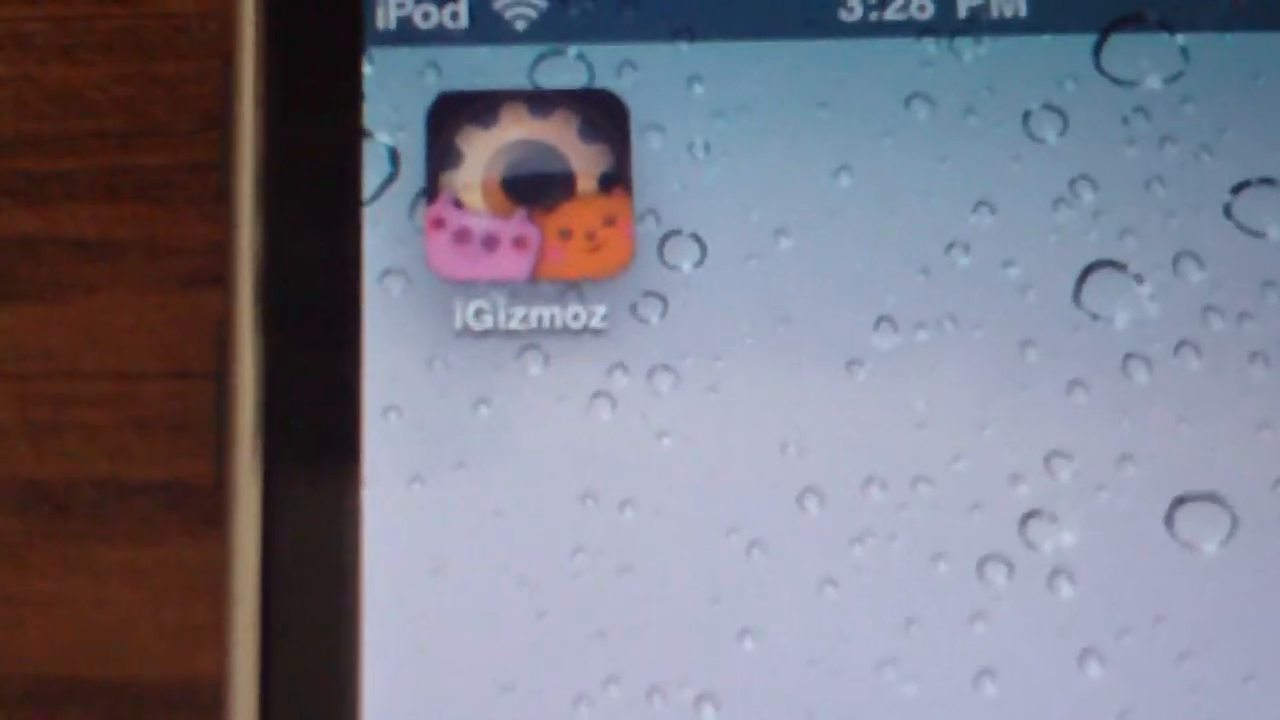
# Launch the iGizmoz app from the iOS home screen
pyautogui.click(524, 196)
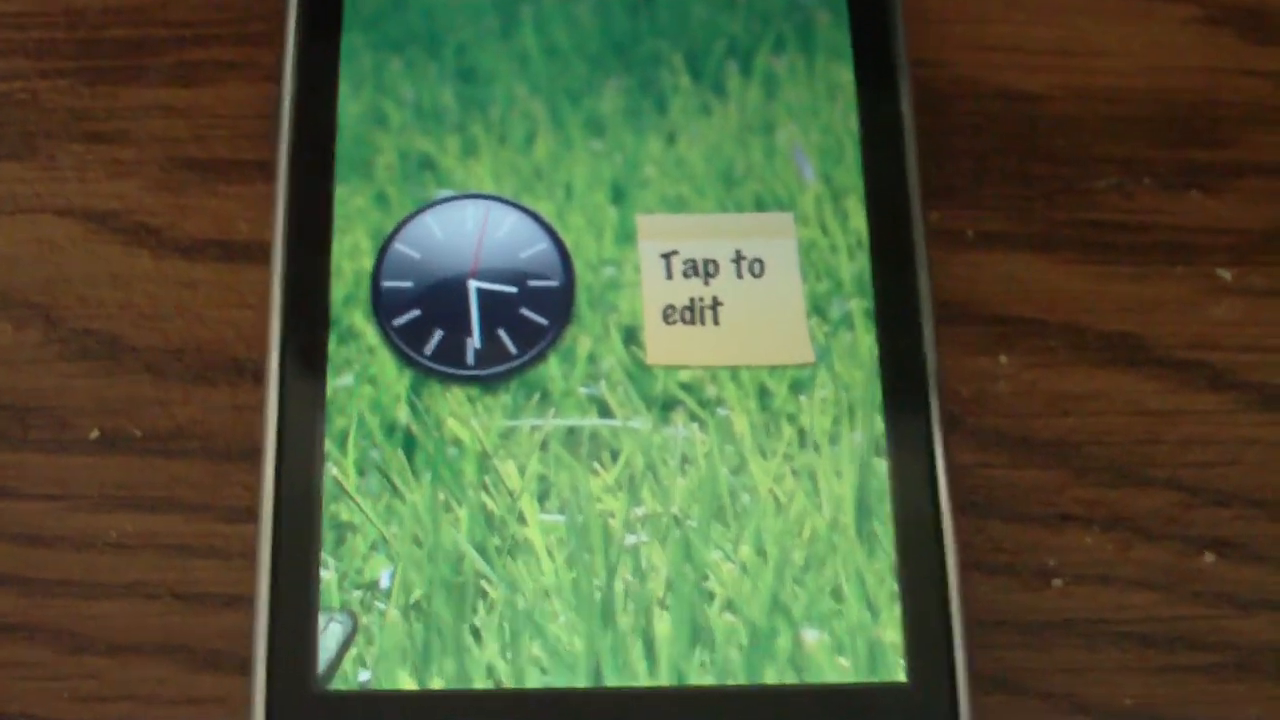
# Tap the grass wallpaper to bring up the background chooser grid
pyautogui.click(480, 290)
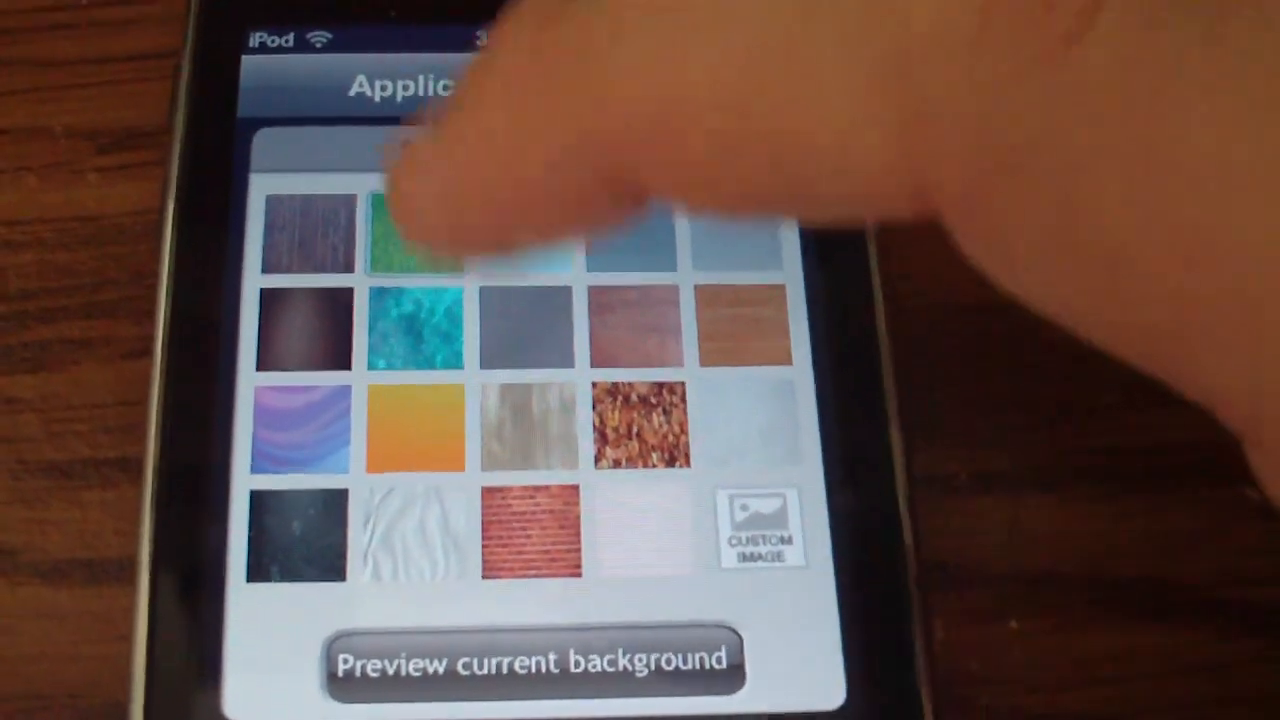
pyautogui.scroll(-3)
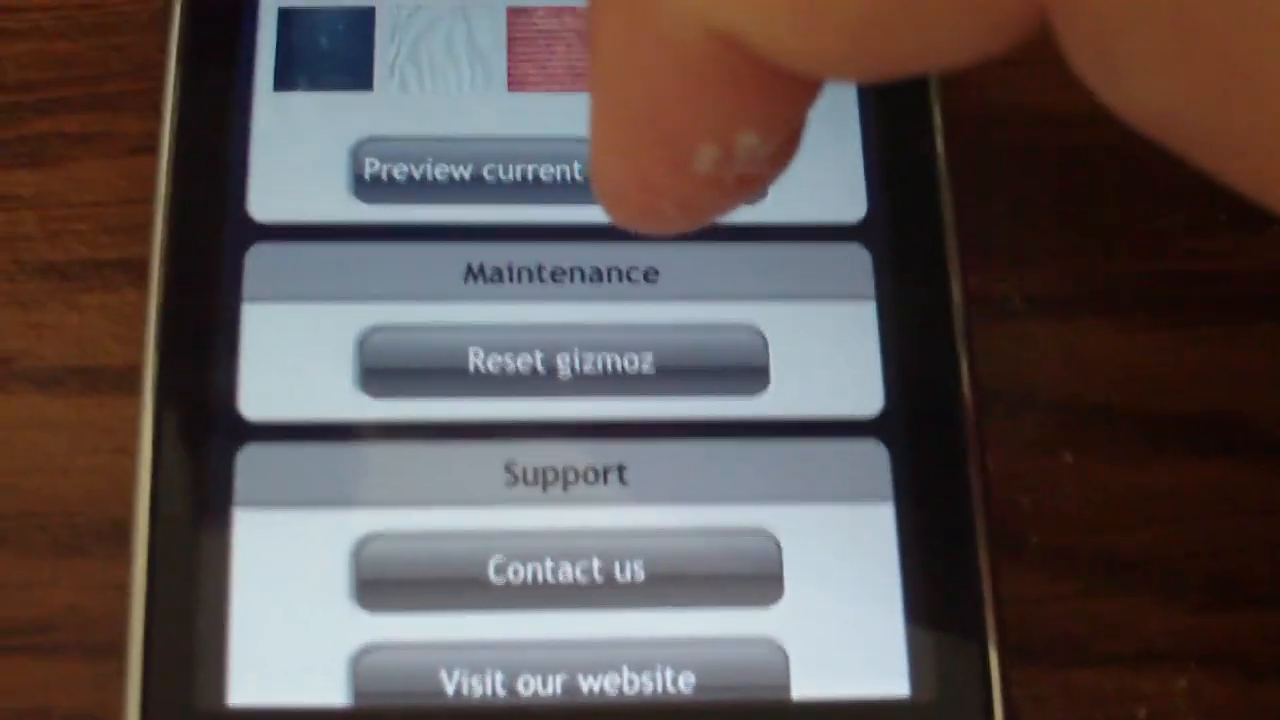
pyautogui.scroll(-3)
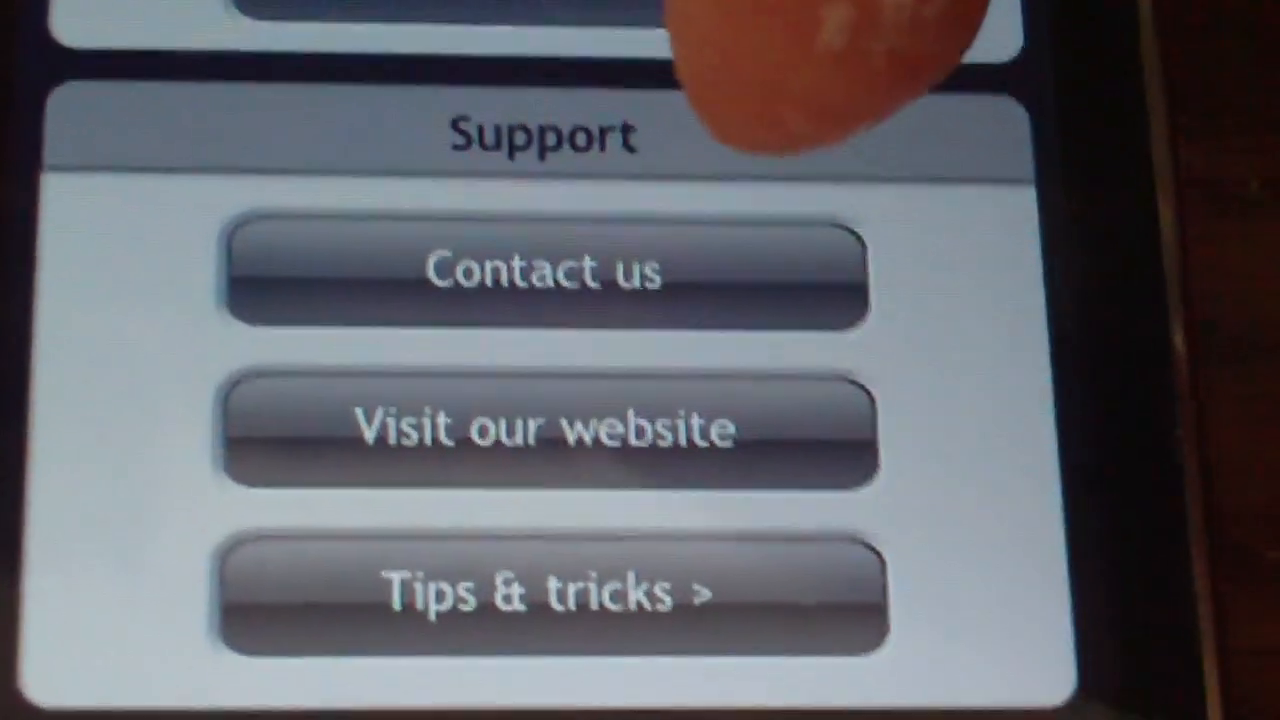
# Leave settings for the clock, light and note widgets and open the blank sticky note for typing
pyautogui.click(548, 588)
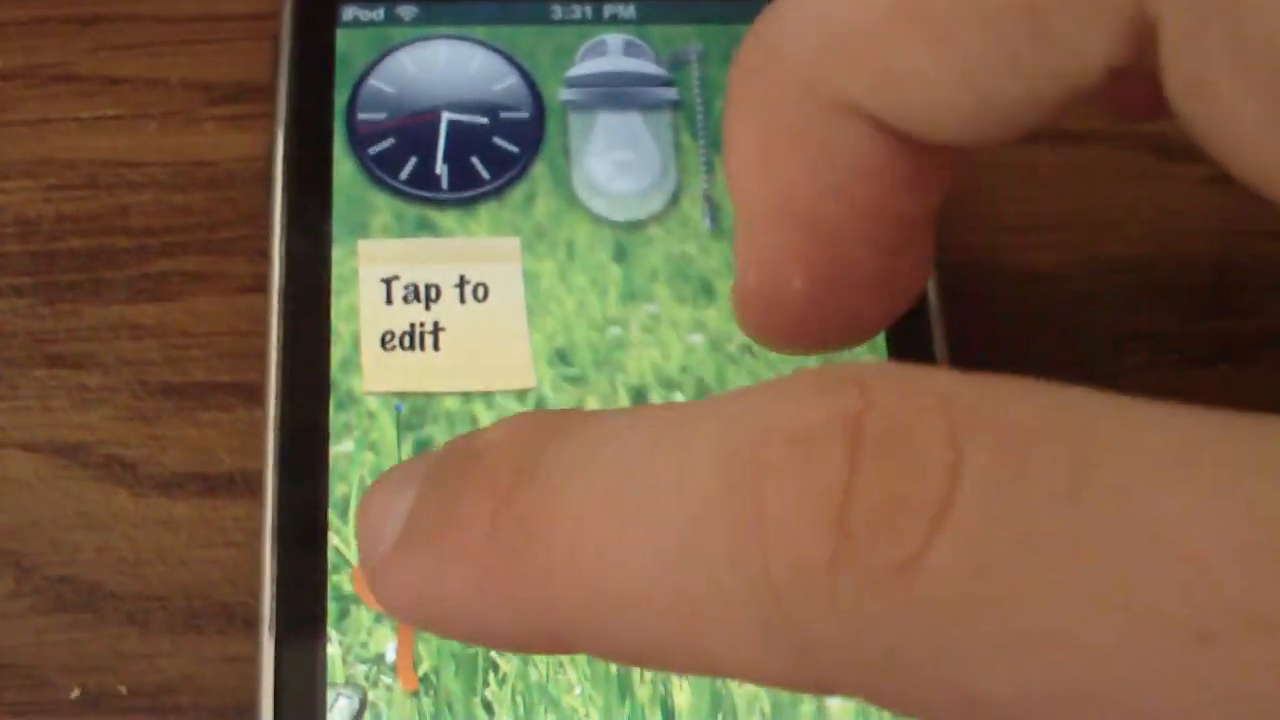
pyautogui.click(436, 316)
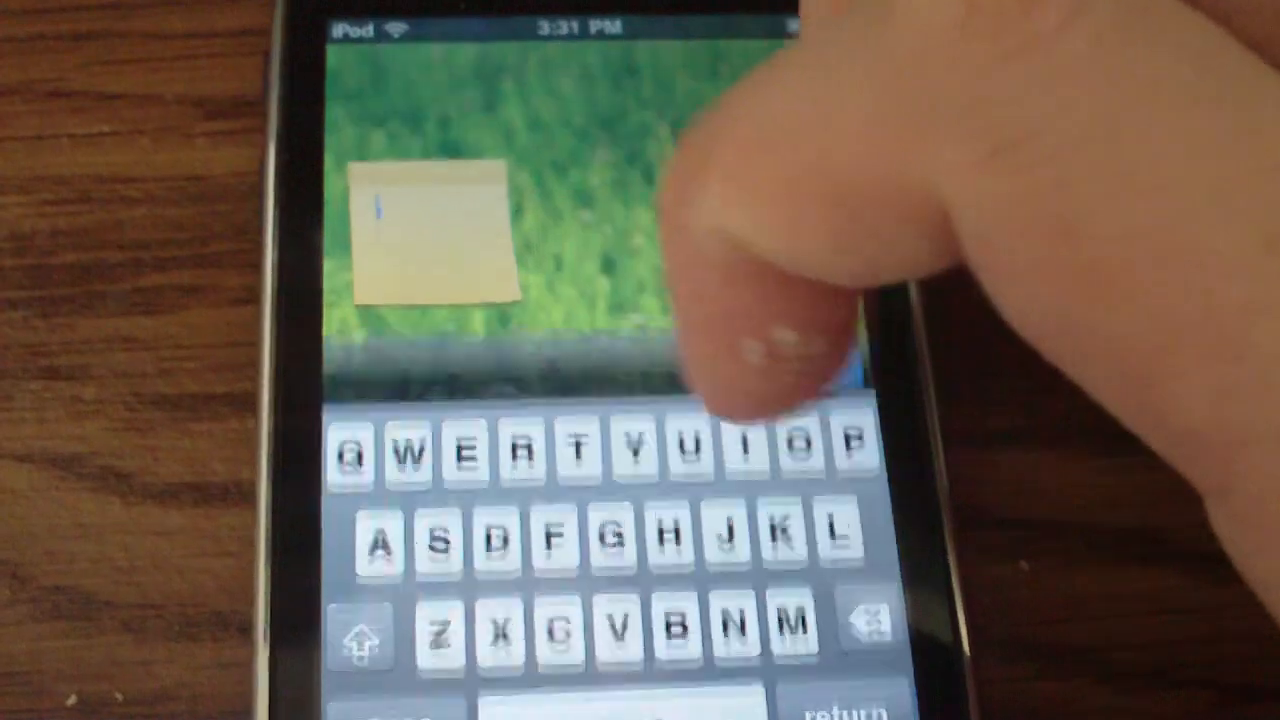